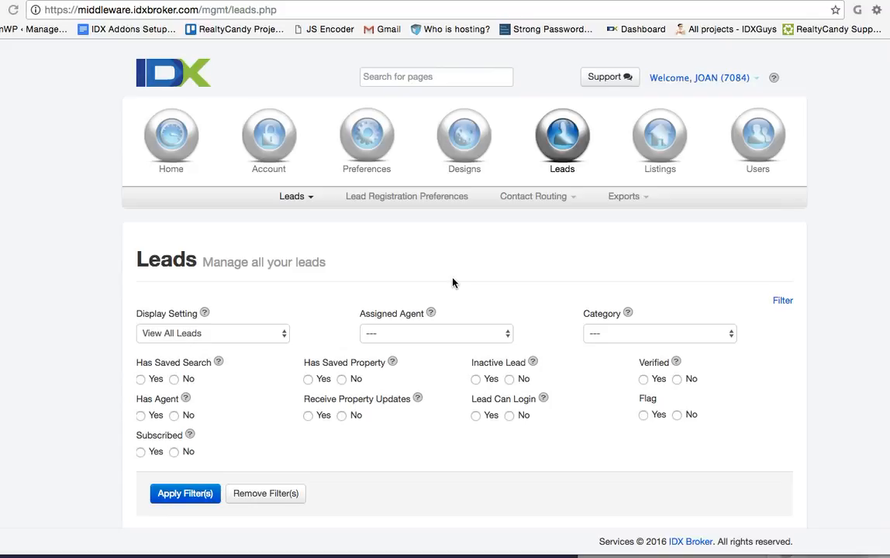
Bring the leads table with status and last activity into view below the filters.
{"action": "left_click", "coordinate": [185, 493]}
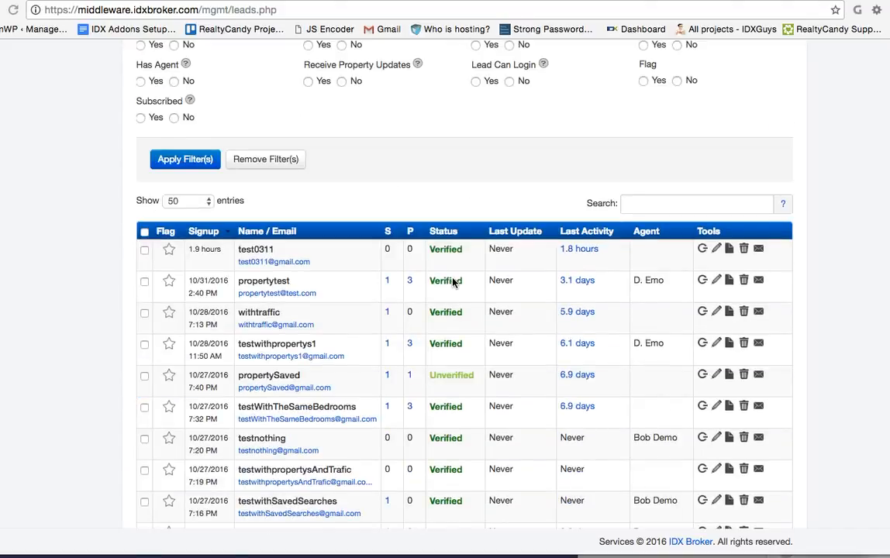
{"action": "mouse_move", "coordinate": [588, 365]}
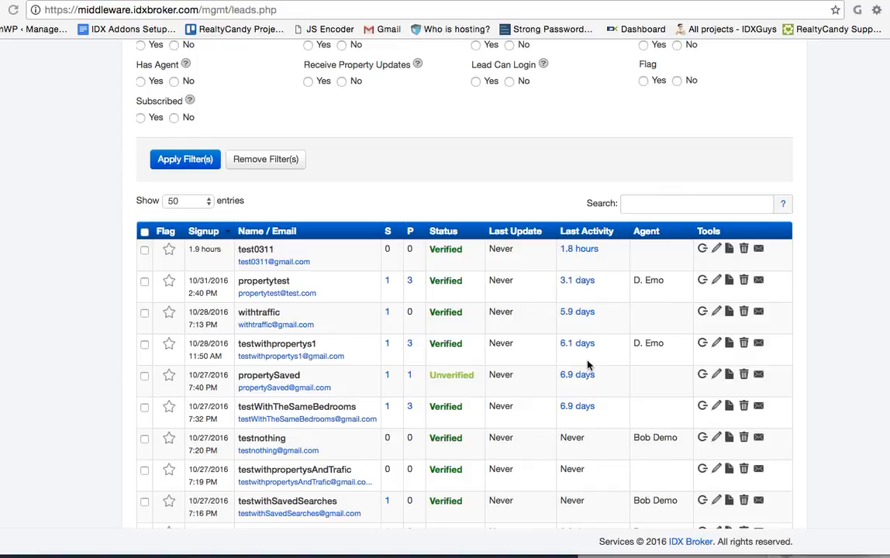
{"action": "mouse_move", "coordinate": [574, 342]}
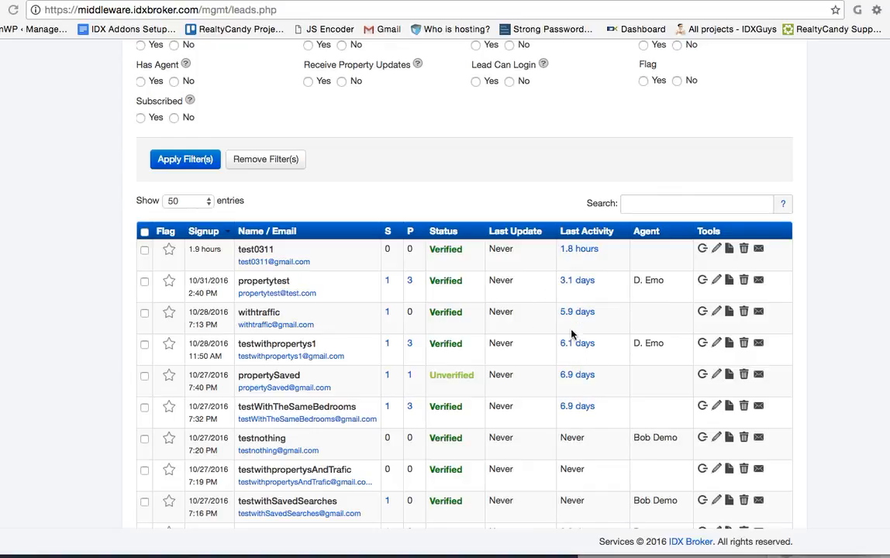
{"action": "mouse_move", "coordinate": [587, 267]}
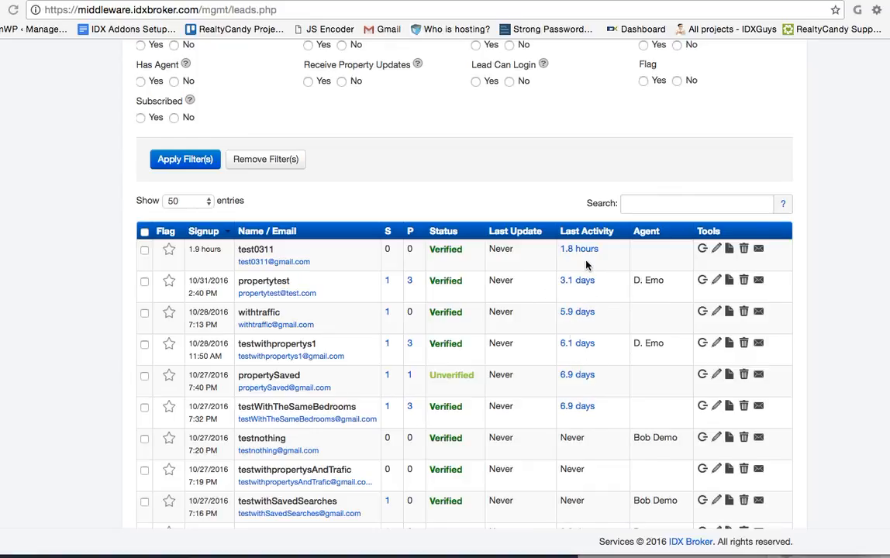
{"action": "scroll", "scroll_direction": "up", "scroll_amount": 3}
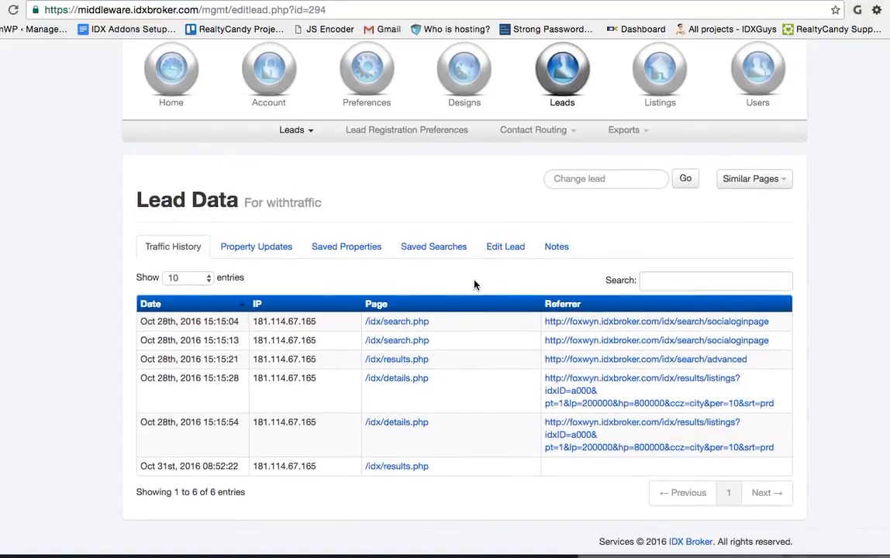
{"action": "mouse_move", "coordinate": [633, 431]}
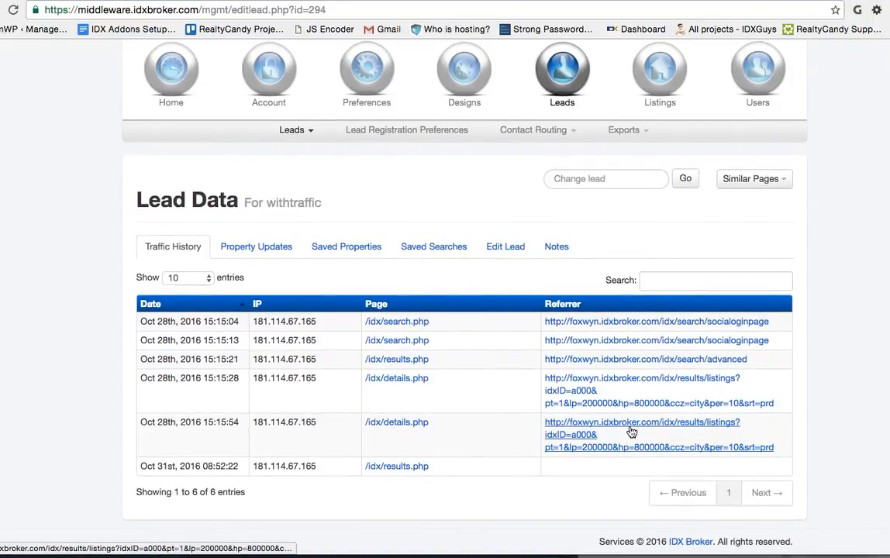
{"action": "mouse_move", "coordinate": [665, 400]}
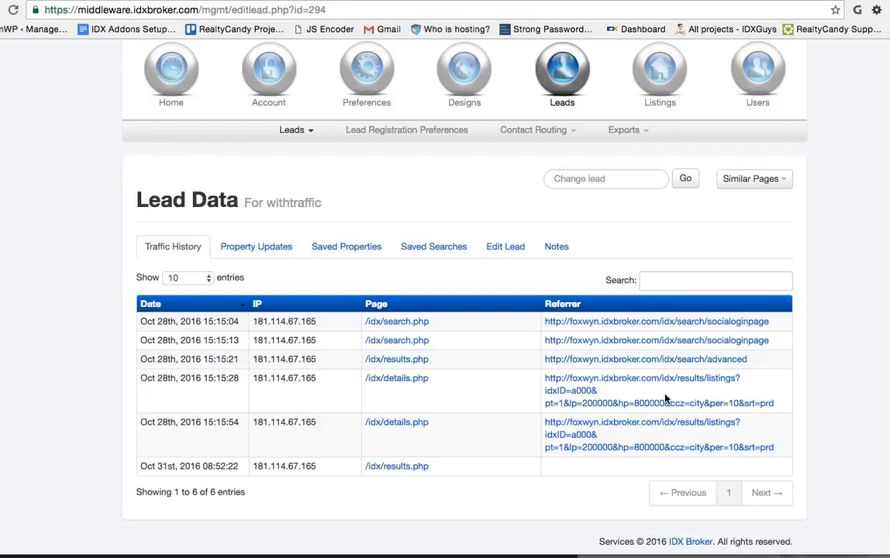
{"action": "mouse_move", "coordinate": [551, 27]}
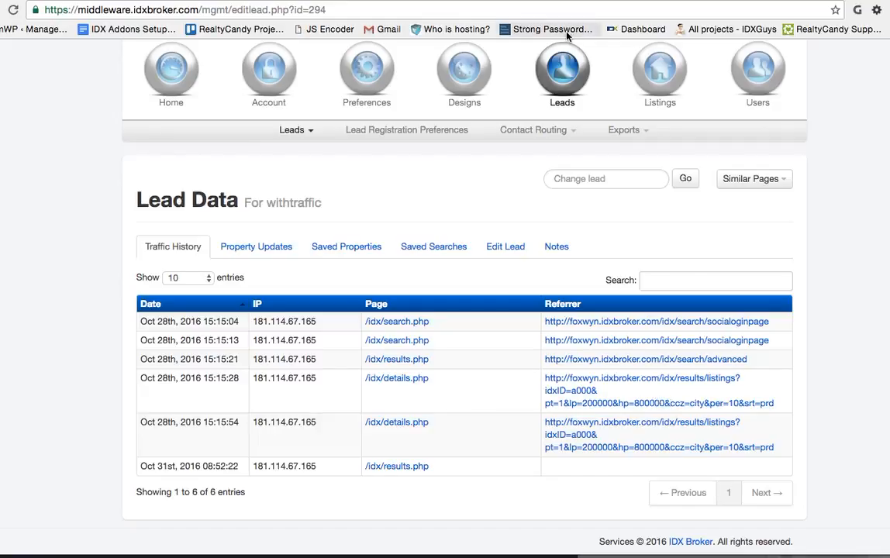
{"action": "mouse_move", "coordinate": [540, 35]}
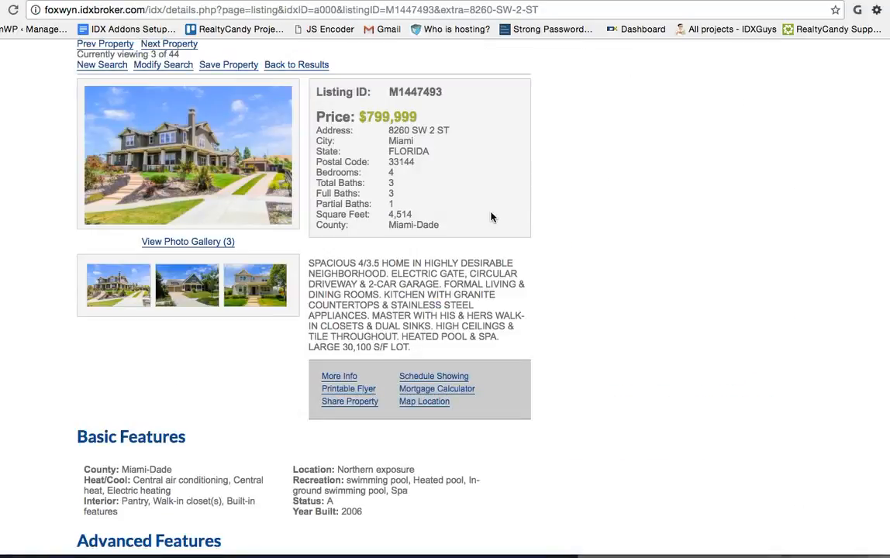
{"action": "mouse_move", "coordinate": [380, 267]}
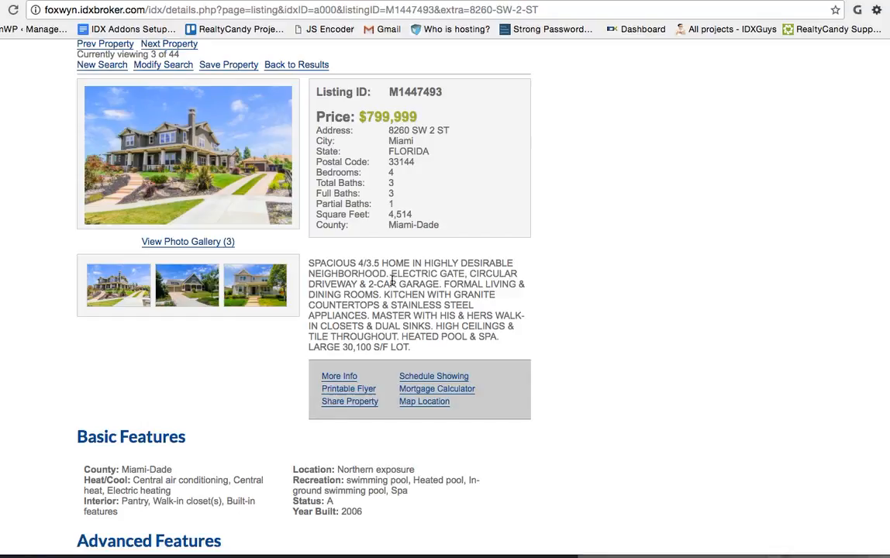
{"action": "mouse_move", "coordinate": [444, 235]}
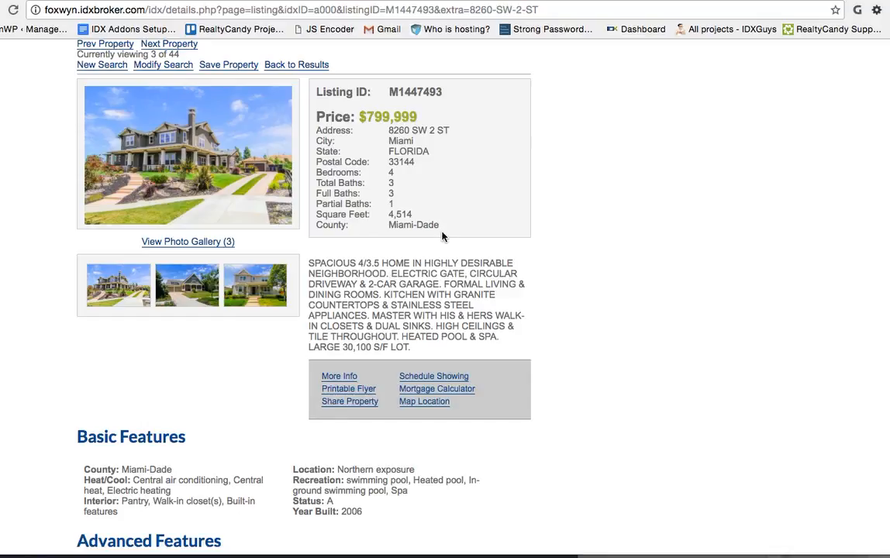